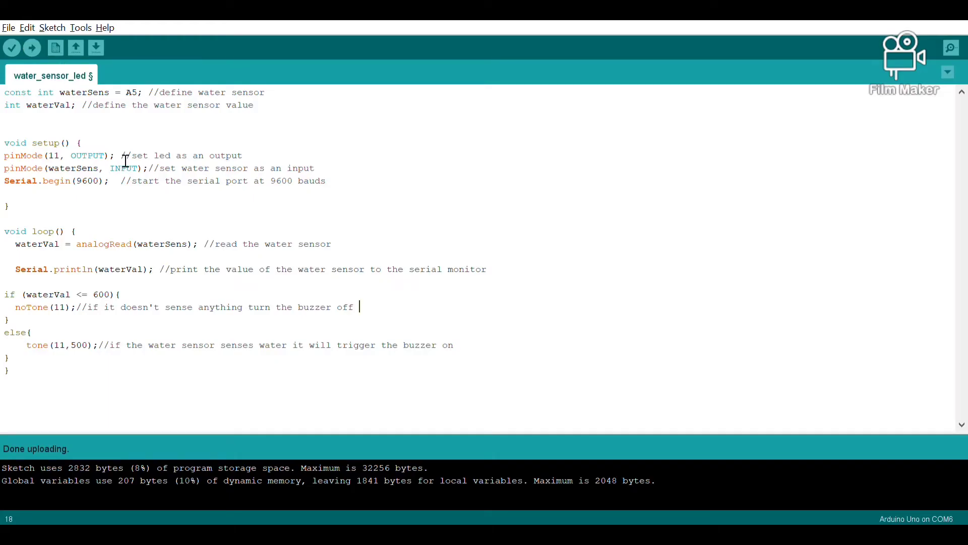
pyautogui.moveTo(227, 115)
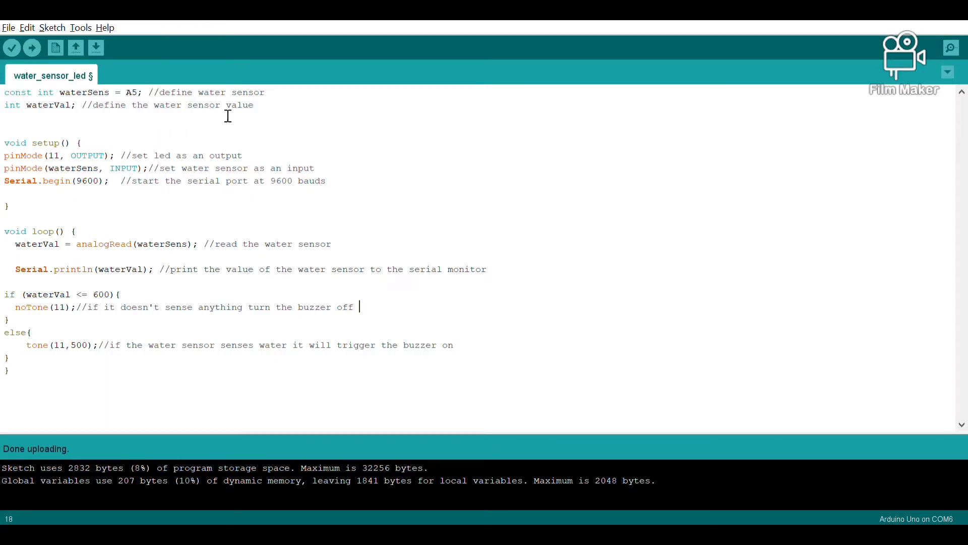
pyautogui.moveTo(268, 119)
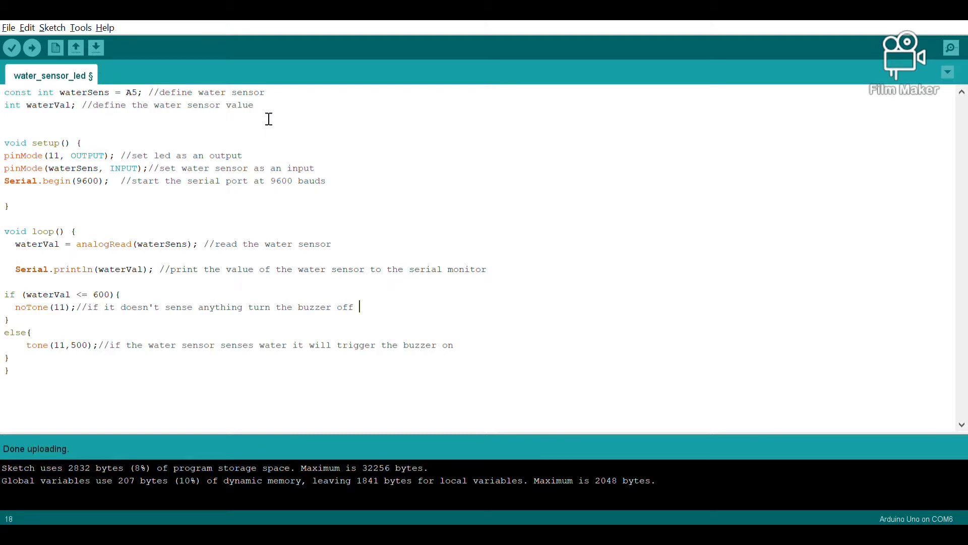
pyautogui.moveTo(269, 110)
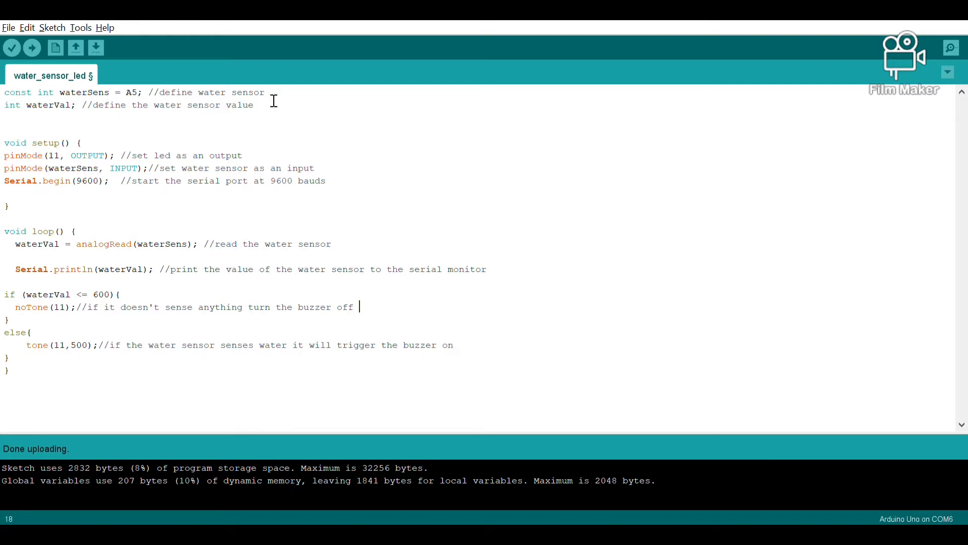
pyautogui.moveTo(180, 206)
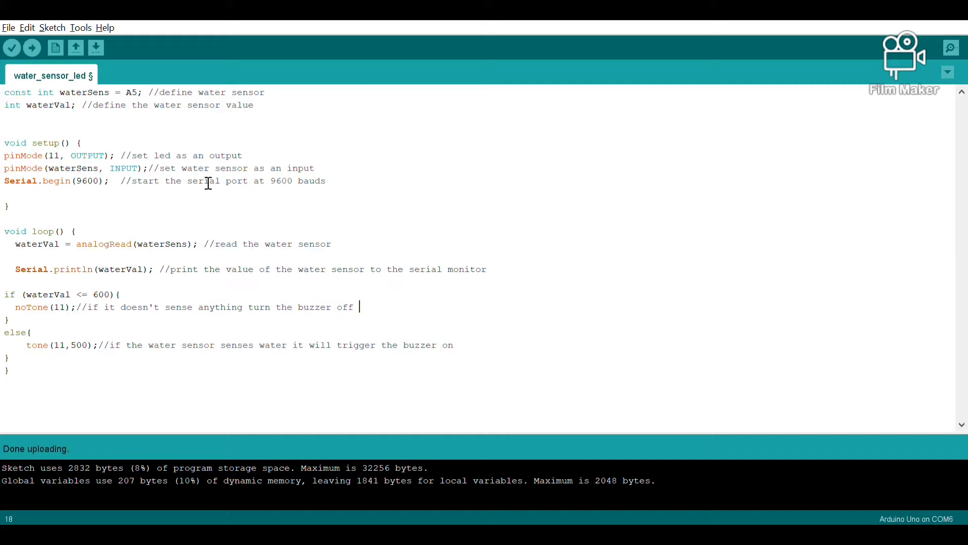
pyautogui.moveTo(378, 113)
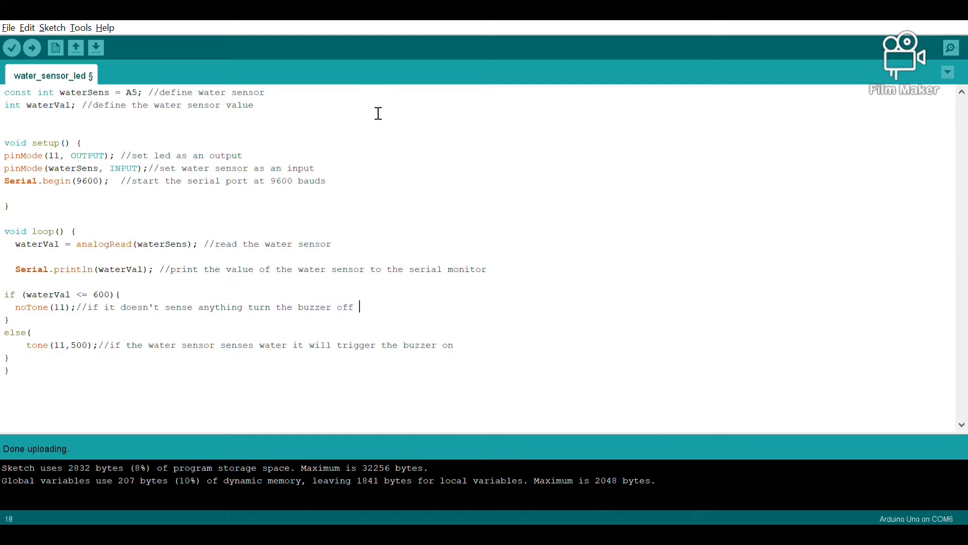
pyautogui.moveTo(313, 211)
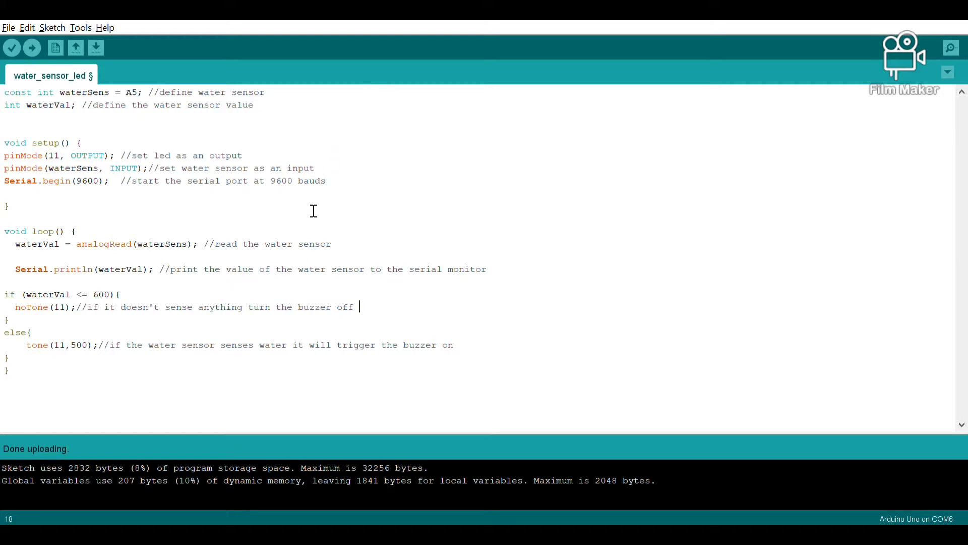
pyautogui.moveTo(111, 243)
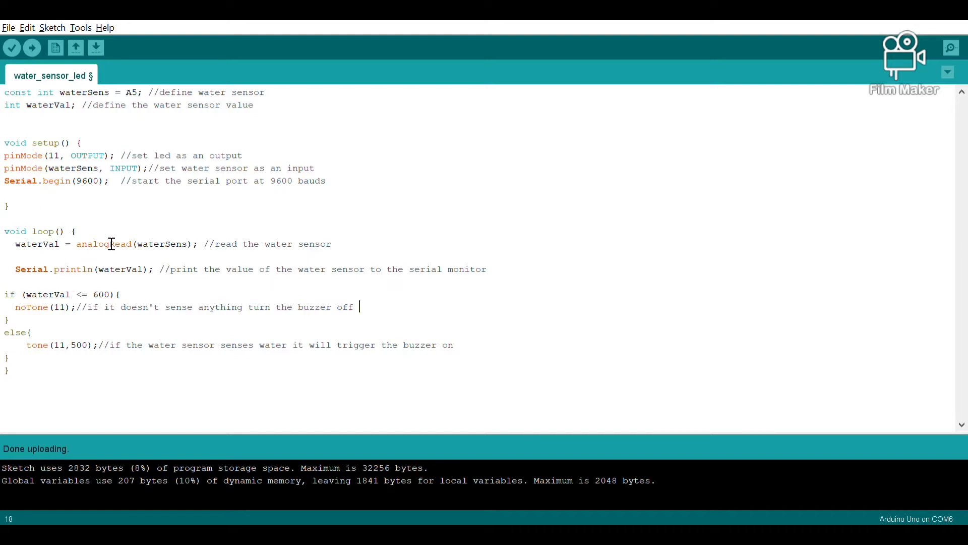
pyautogui.moveTo(217, 333)
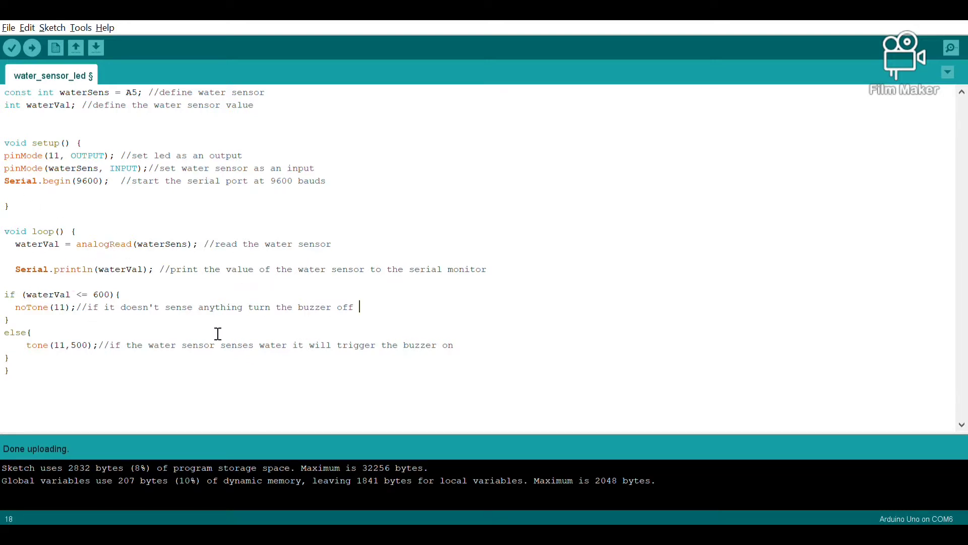
pyautogui.moveTo(195, 366)
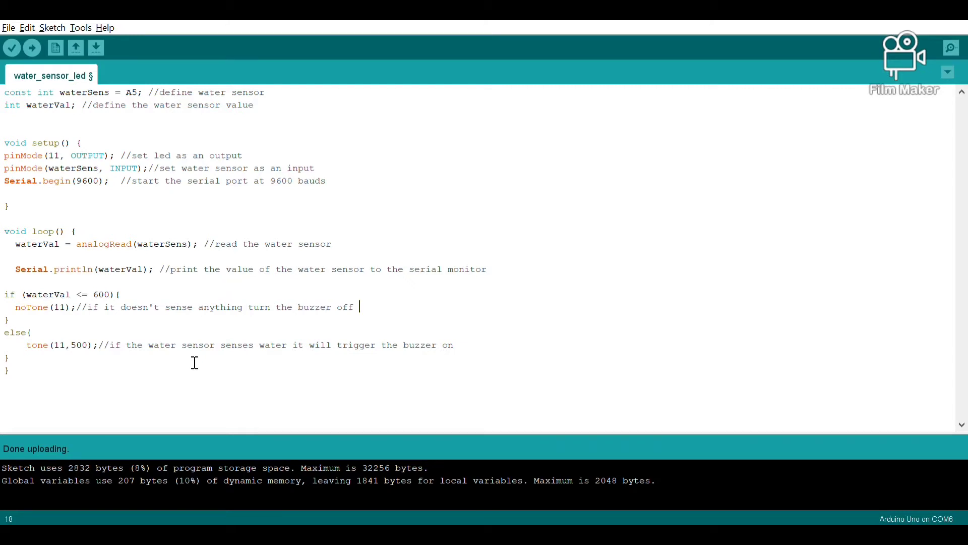
pyautogui.moveTo(139, 281)
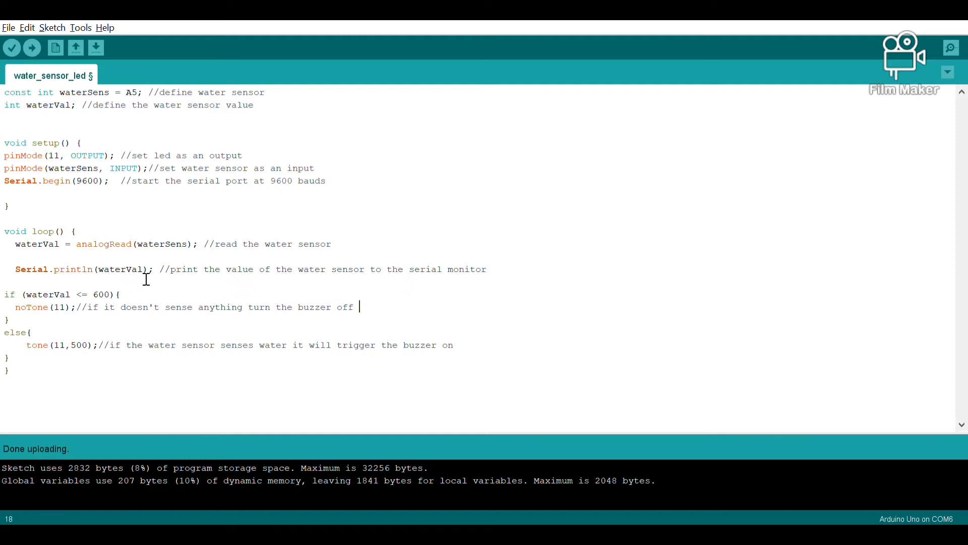
pyautogui.moveTo(202, 351)
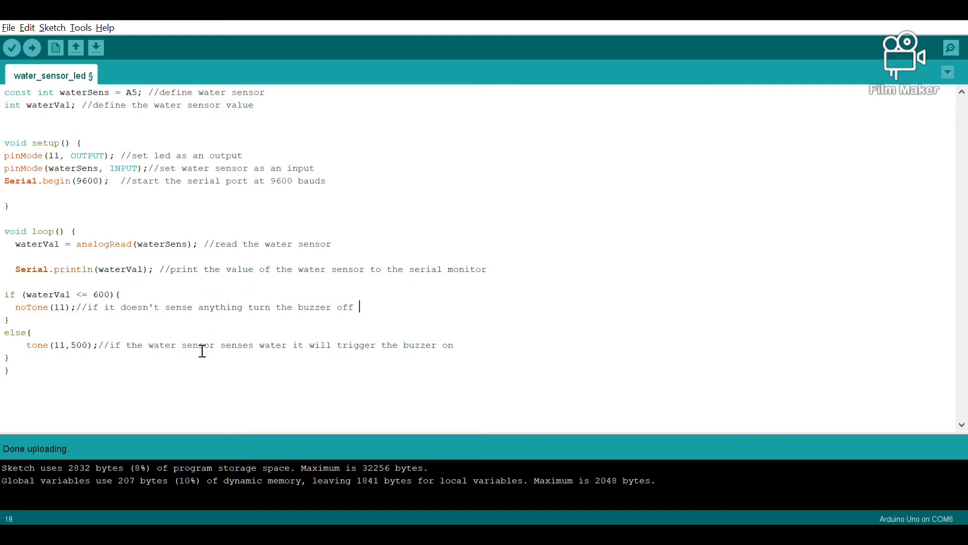
pyautogui.moveTo(220, 360)
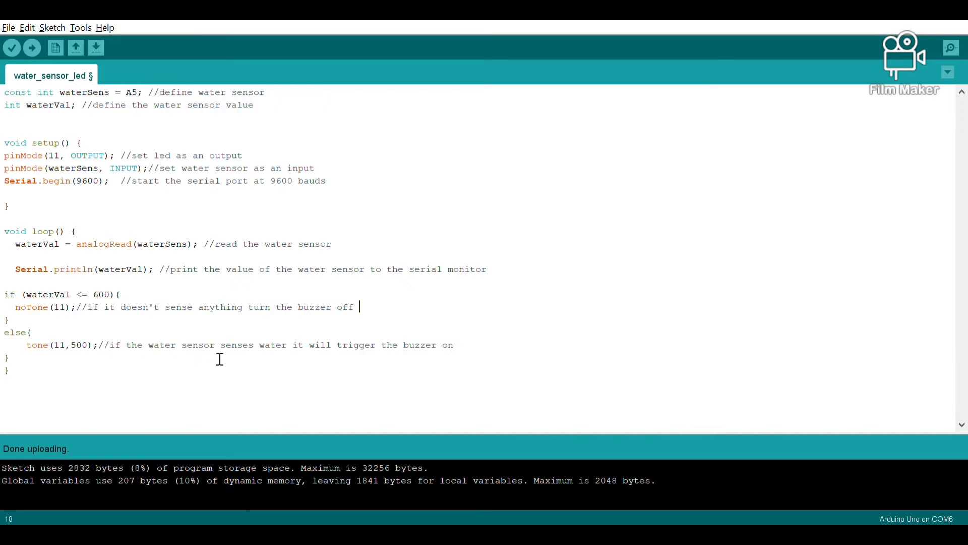
pyautogui.moveTo(52, 27)
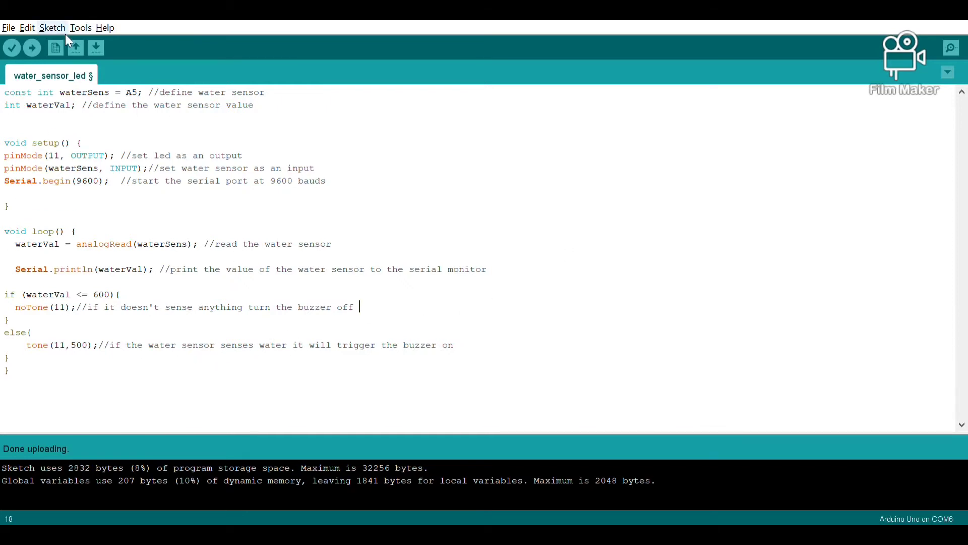
pyautogui.moveTo(42, 80)
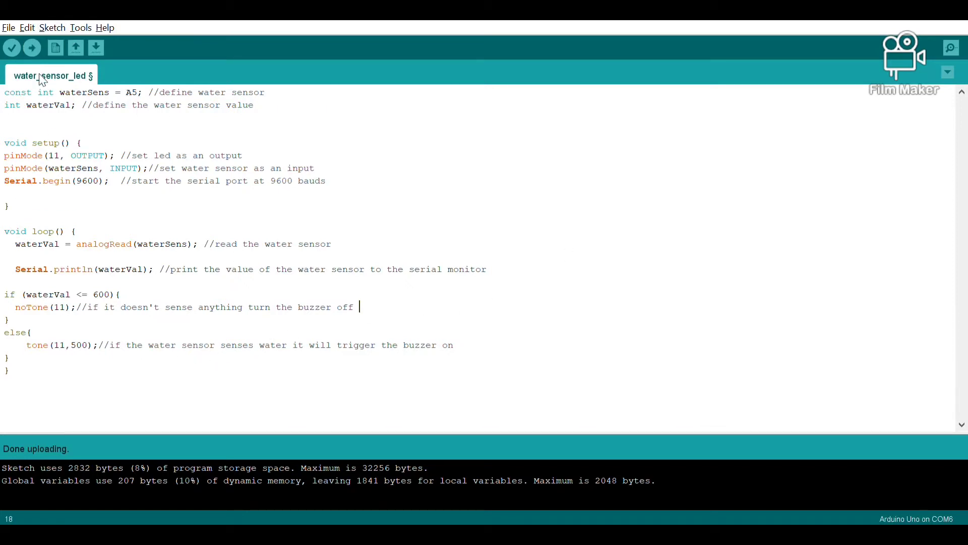
pyautogui.moveTo(192, 151)
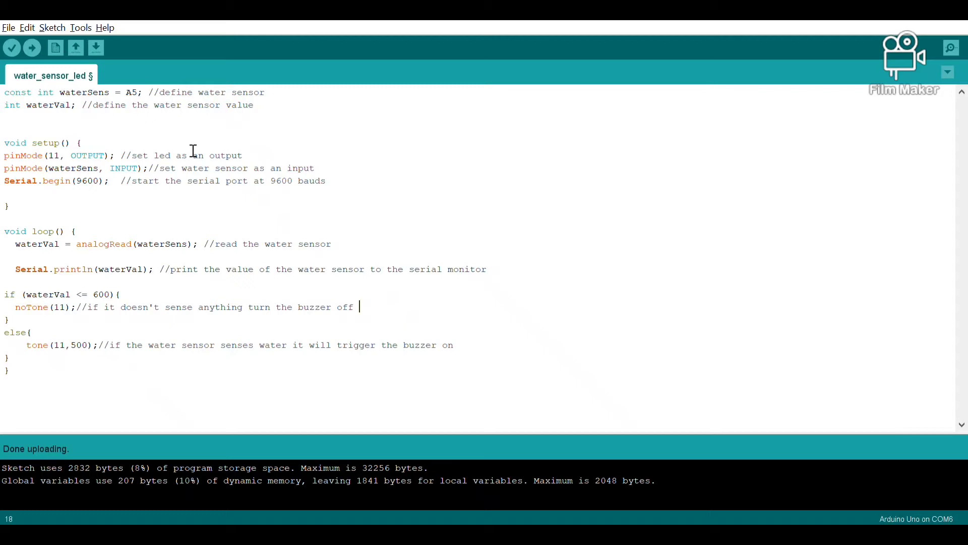
pyautogui.moveTo(897, 110)
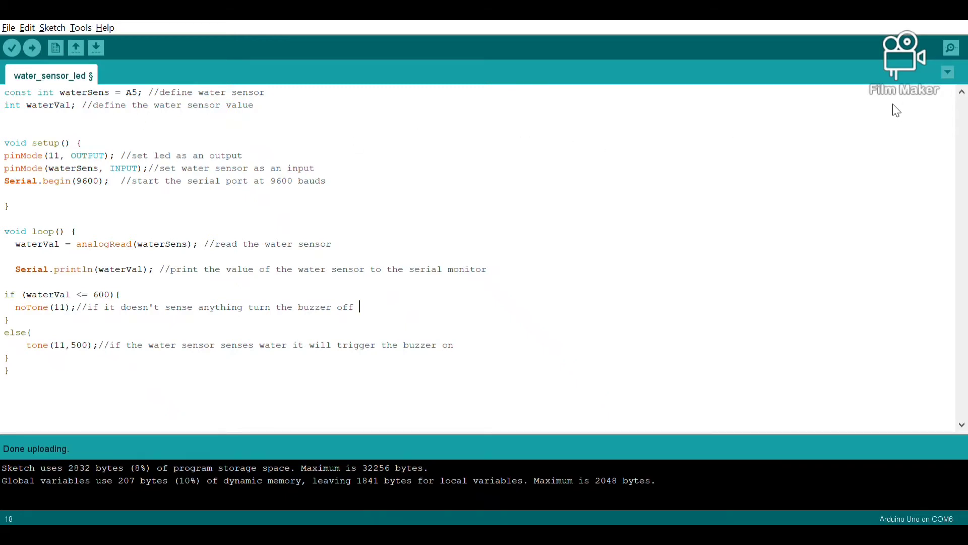